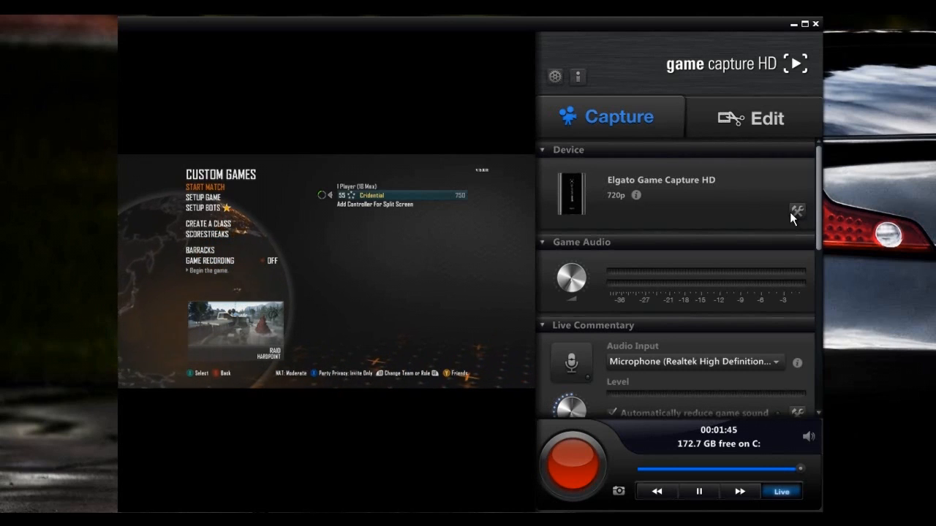
- Open the Elgato device's Capture settings, keeping the HD 720 profile and Best quality
click(797, 212)
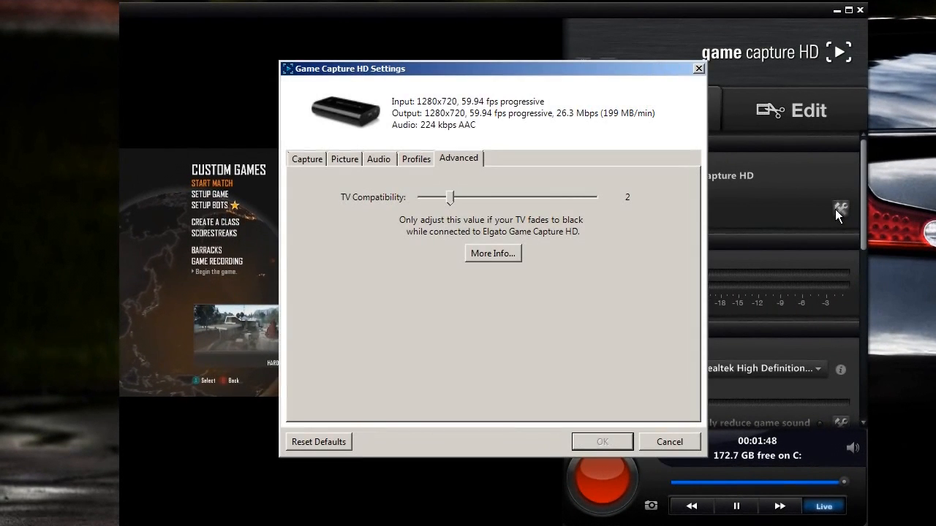
click(306, 158)
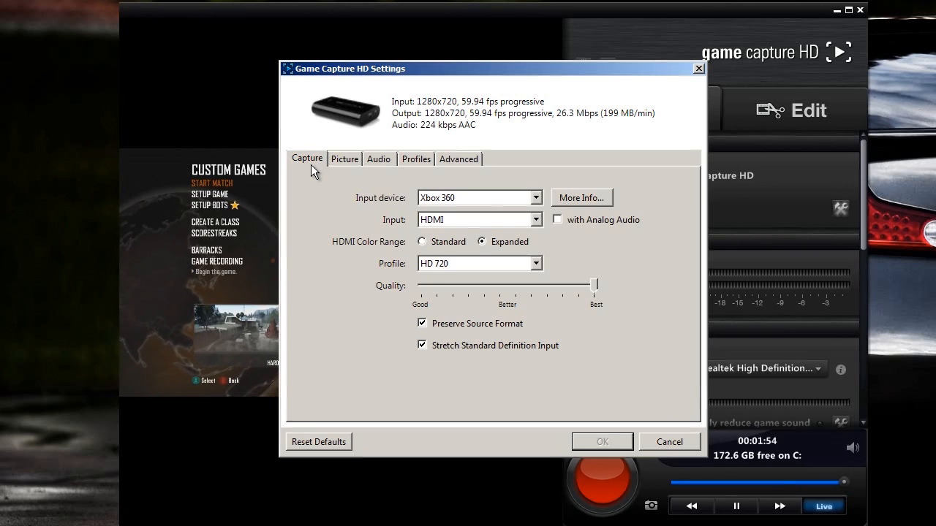
mouse_move(475, 95)
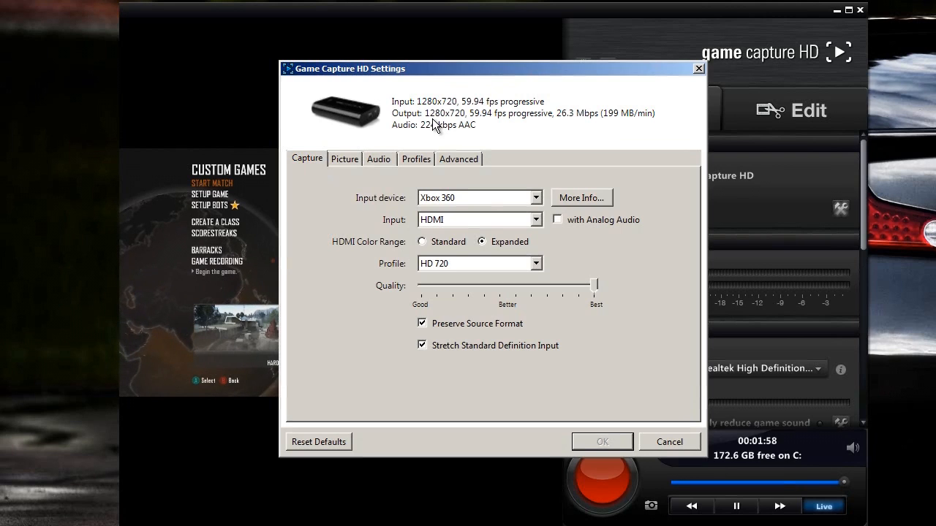
mouse_move(484, 288)
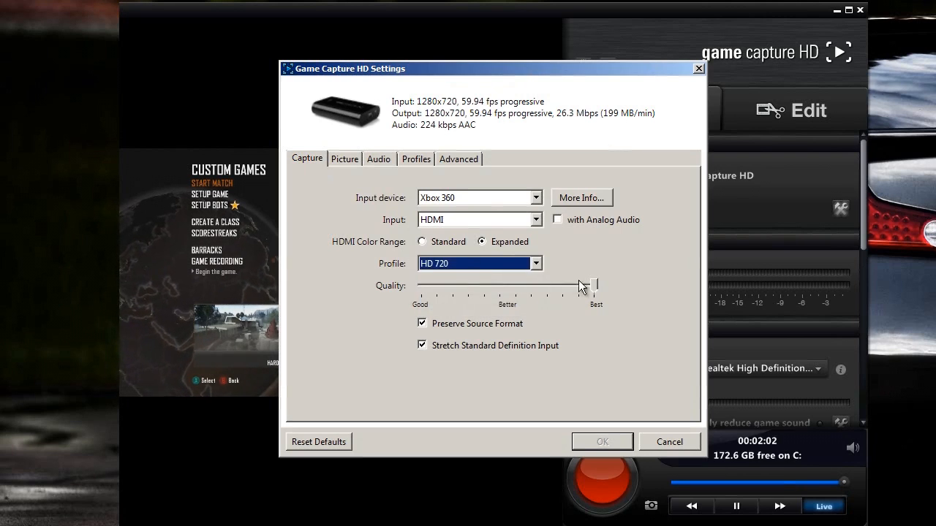
drag(594, 284, 596, 284)
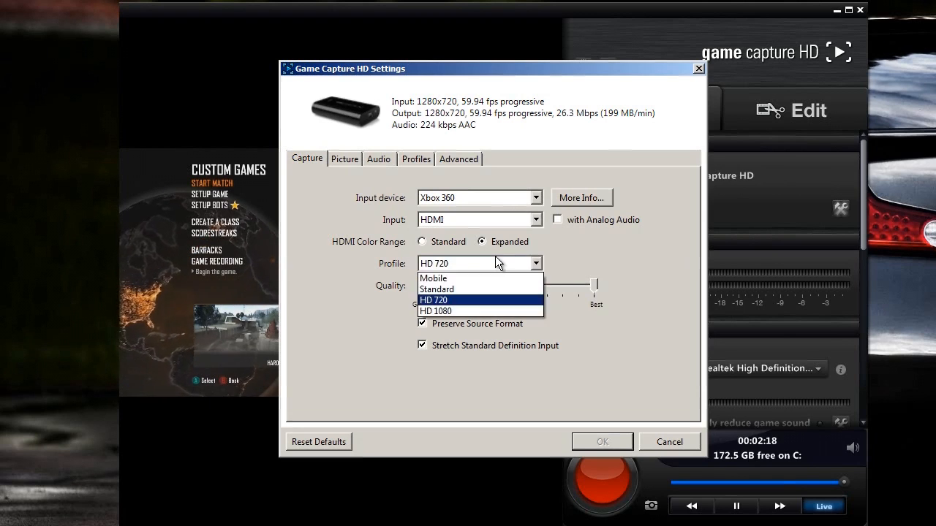
click(433, 300)
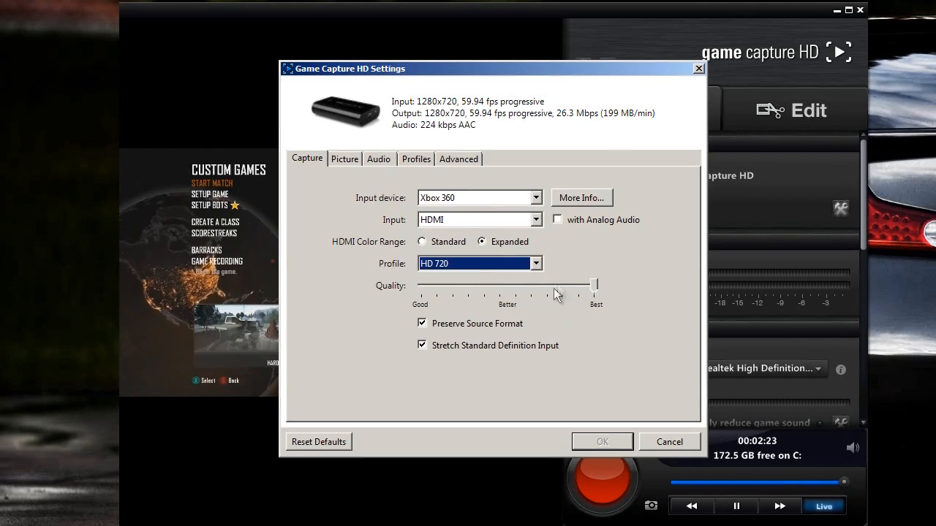
mouse_move(543, 340)
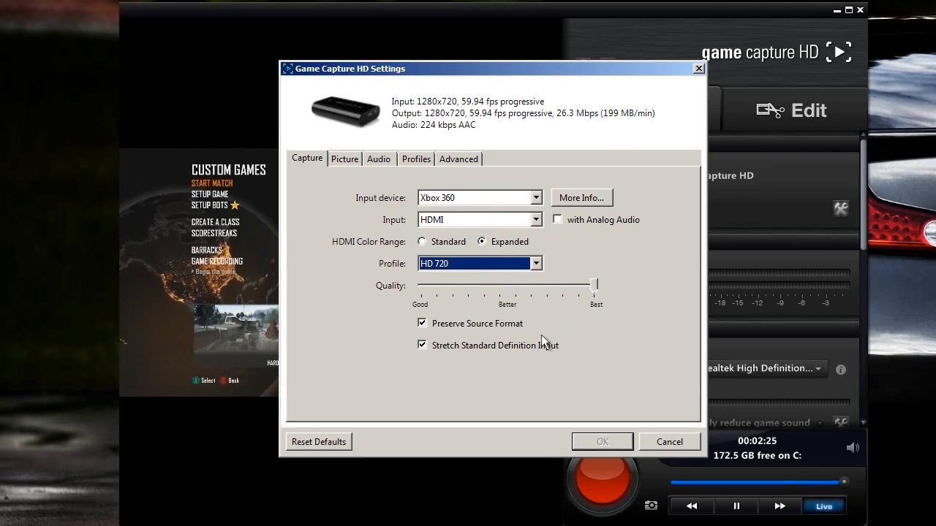
mouse_move(373, 179)
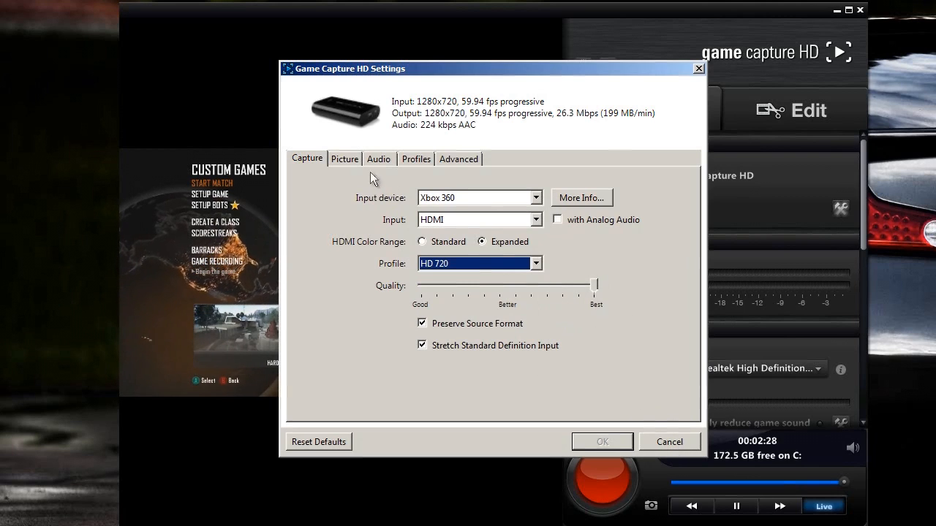
- Switch to OBS and open Settings on the General page with profile Cridential Elgato
click(458, 158)
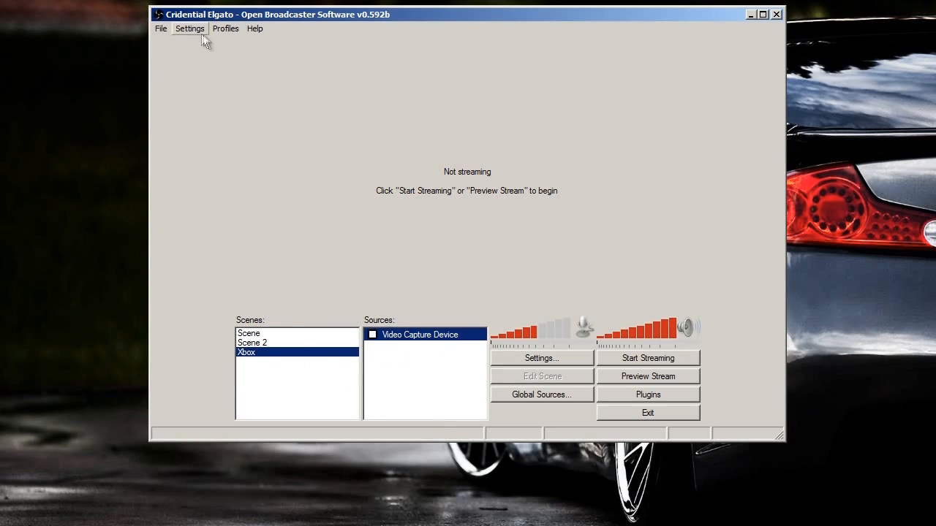
click(190, 29)
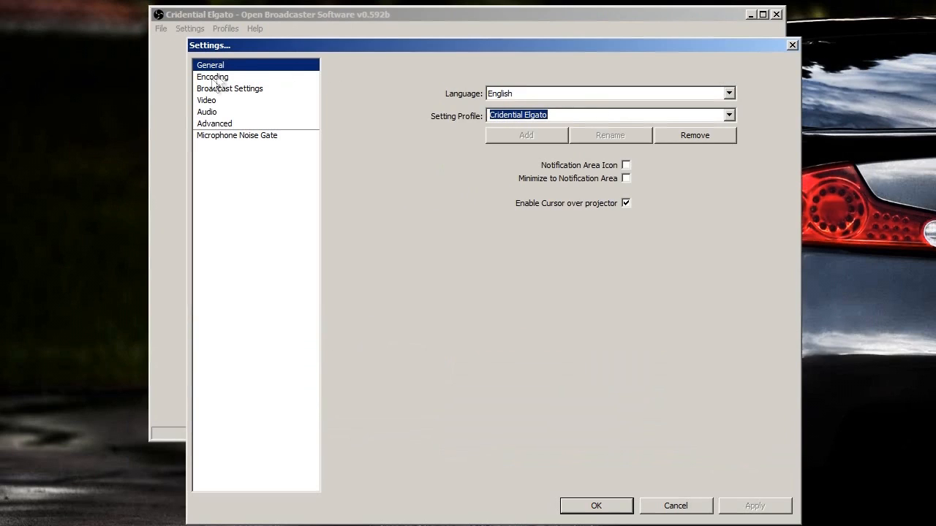
- Keep CBR encoding at 1700 kb/s with AAC 128 audio, prompting to apply changes
click(213, 77)
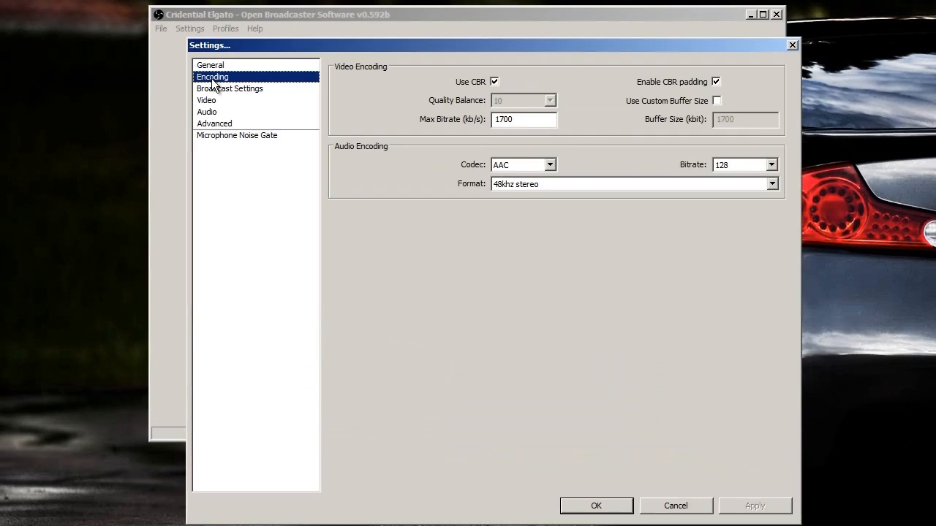
mouse_move(516, 115)
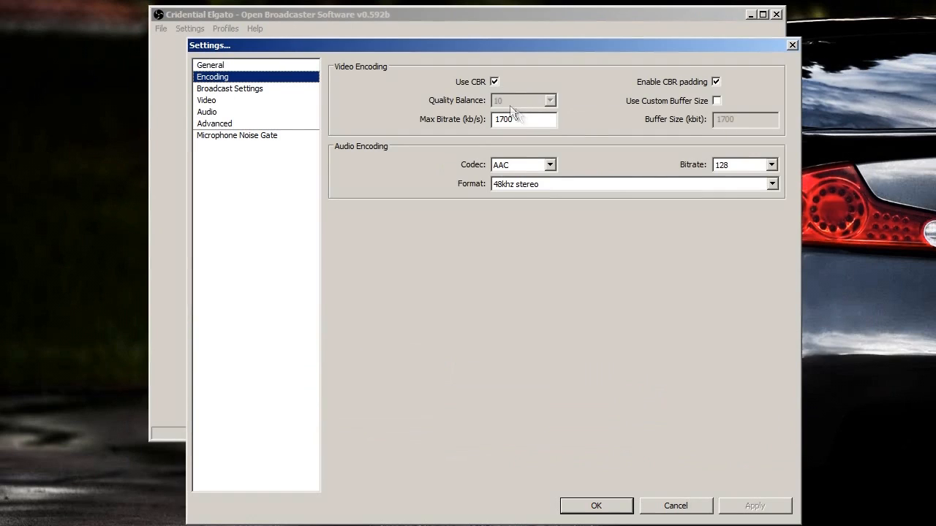
click(495, 81)
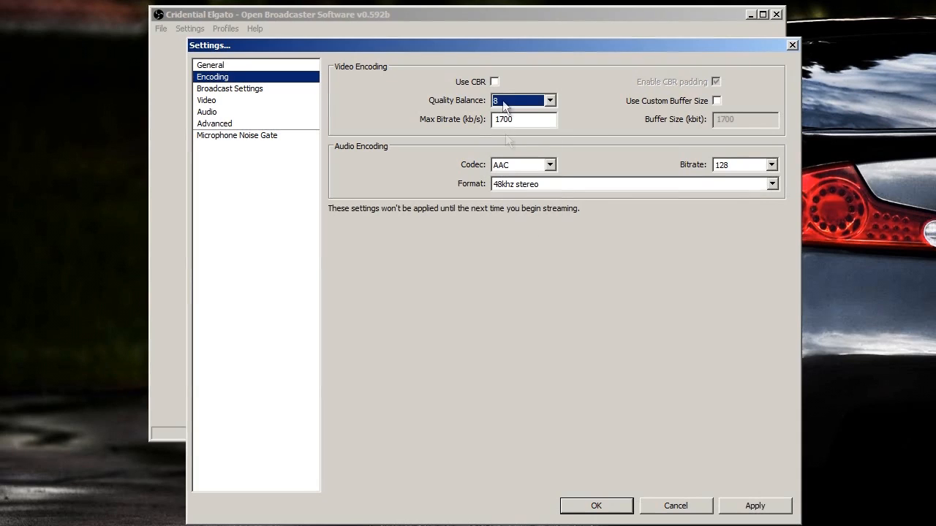
click(550, 100)
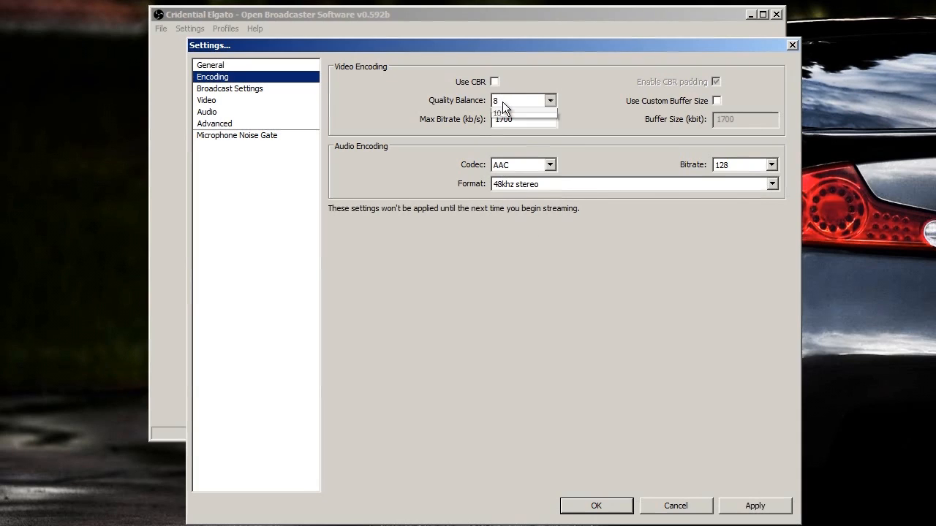
click(494, 82)
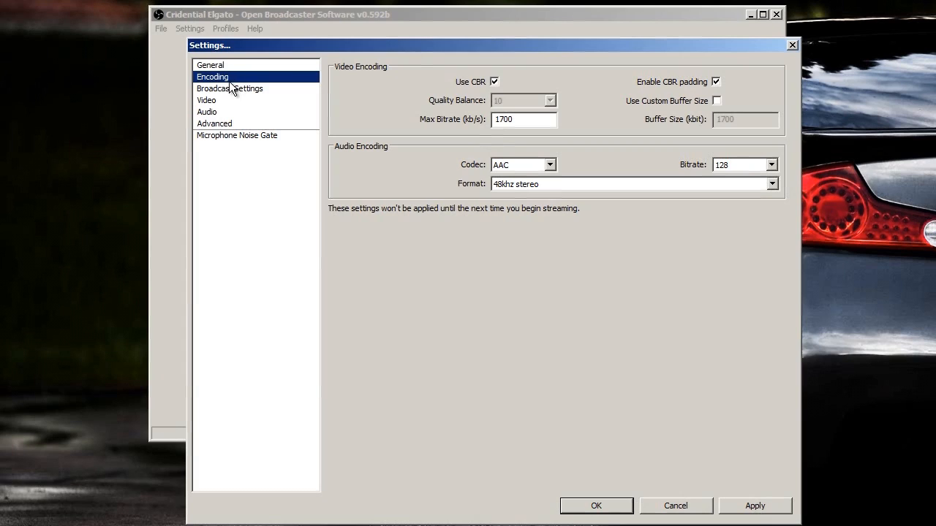
click(229, 89)
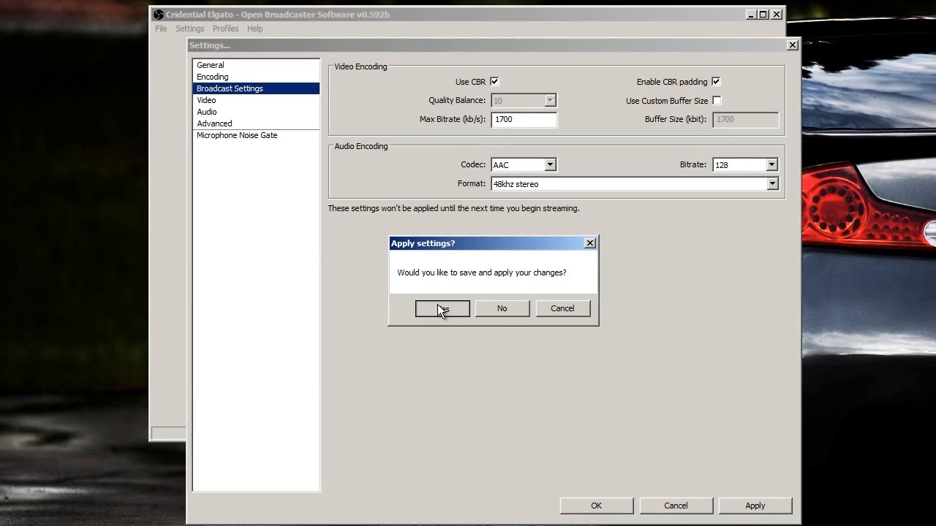
- Save encoding changes and set the stream delay for Twitch on US West: San Francisco
click(442, 308)
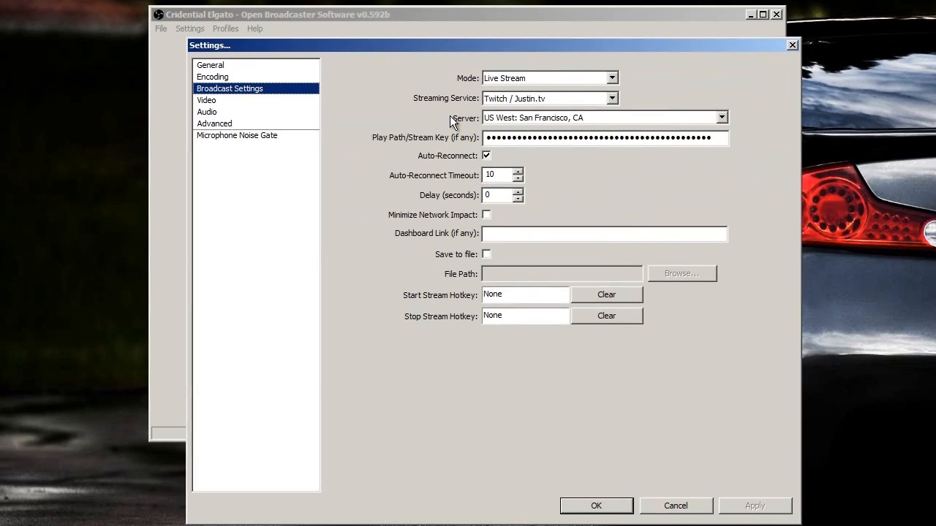
mouse_move(533, 95)
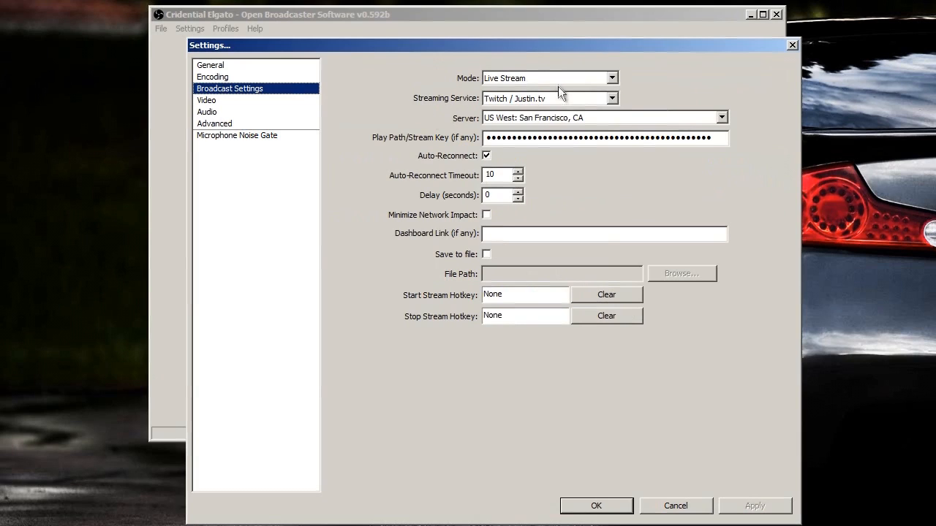
mouse_move(381, 126)
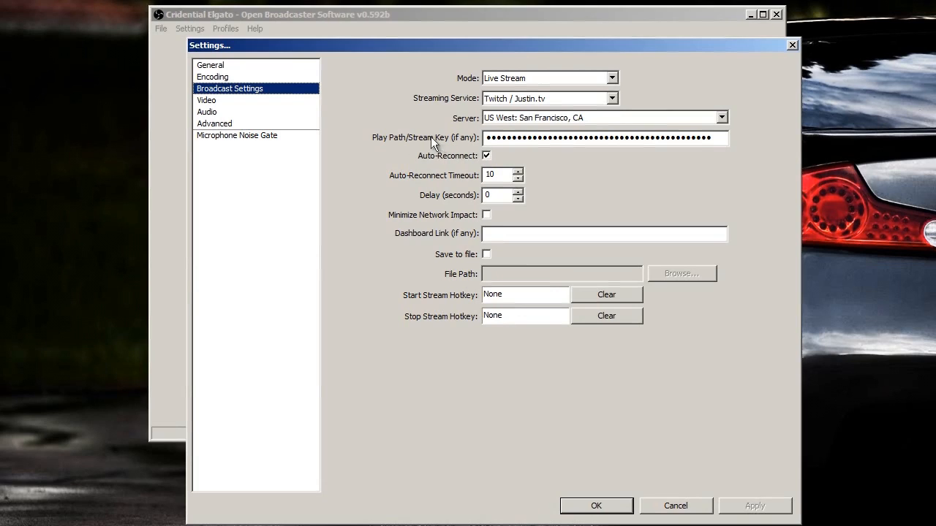
mouse_move(426, 143)
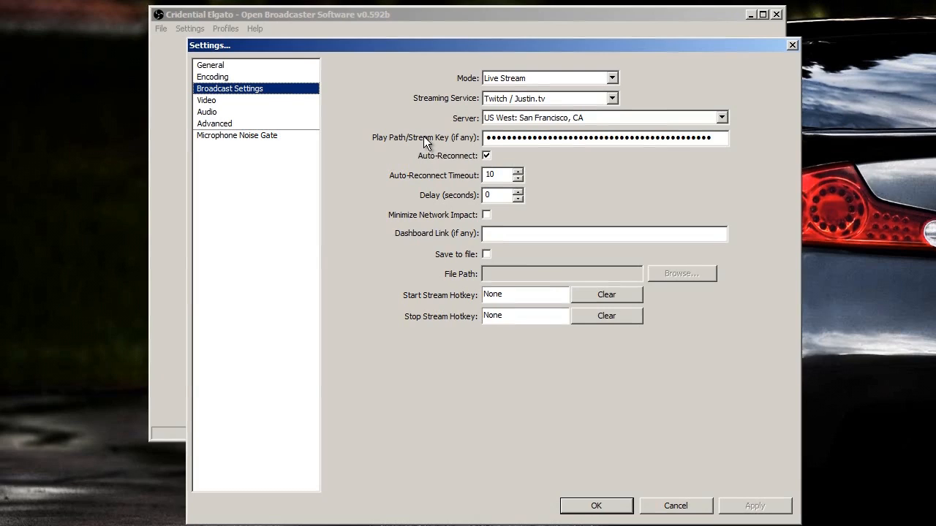
click(497, 194)
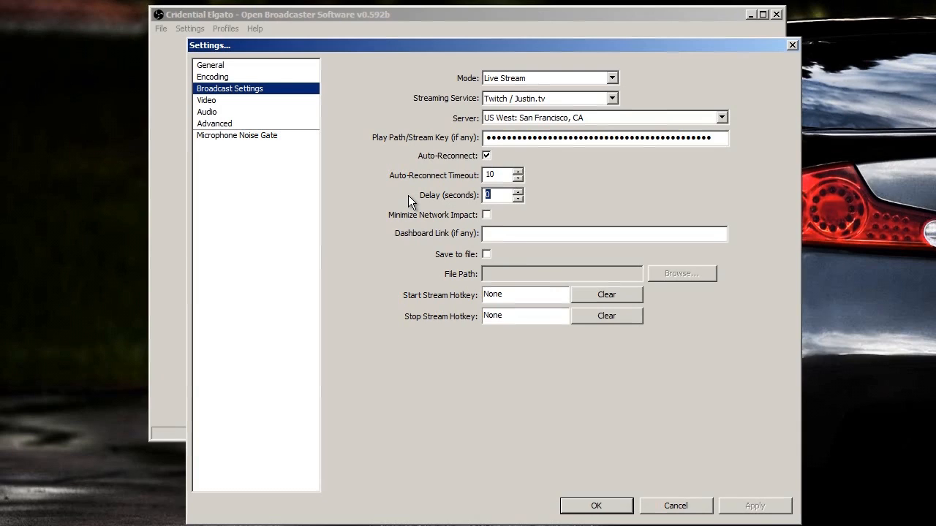
mouse_move(223, 102)
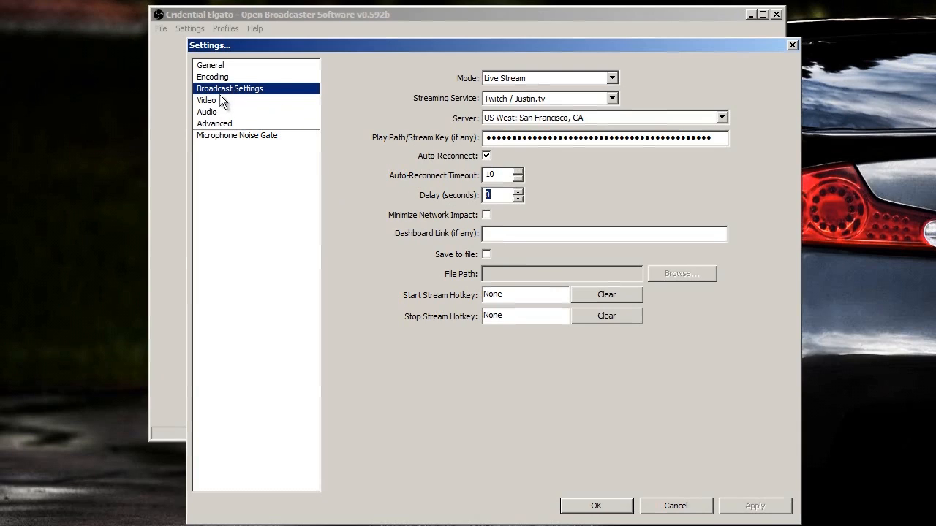
- Show Video settings: 1280x720 custom base resolution, no downscale, 40 FPS
click(206, 100)
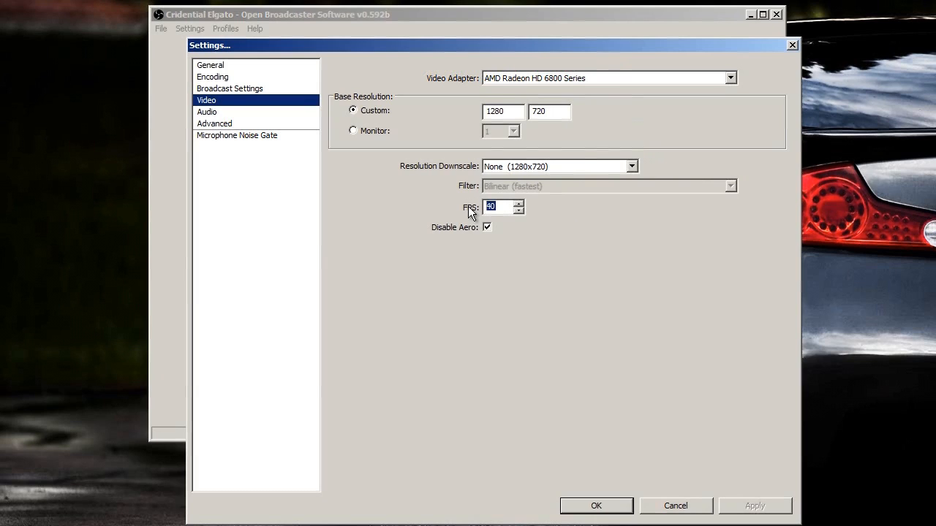
mouse_move(212, 118)
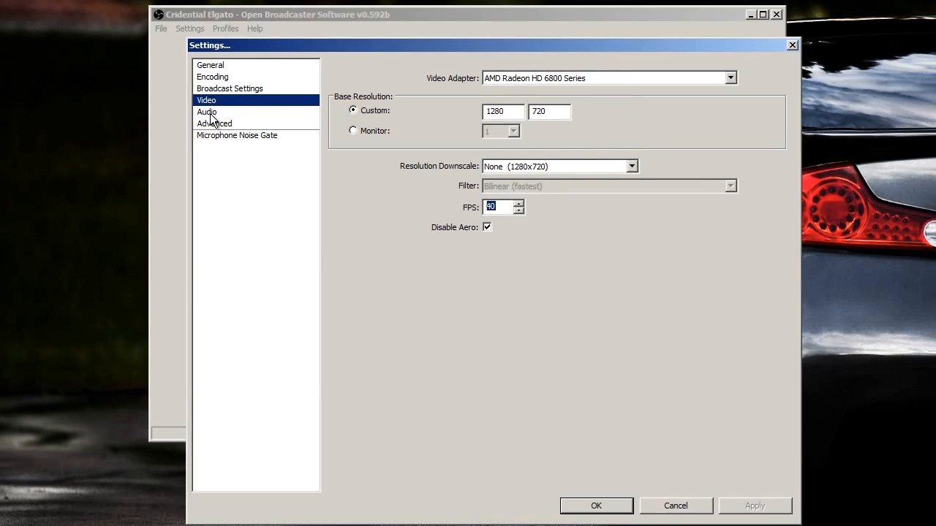
- Keep Default desktop audio and the Realtek mic with 1400 ms offset, then view Advanced
click(207, 112)
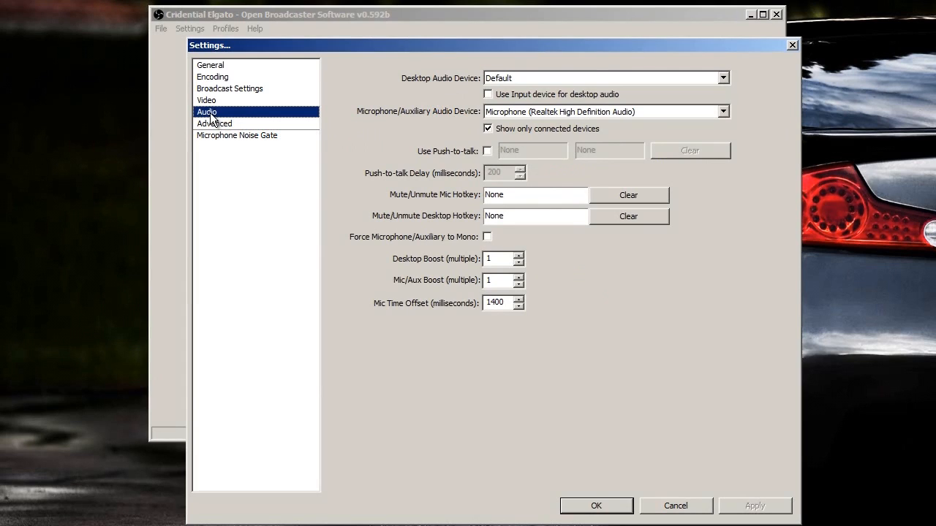
click(723, 78)
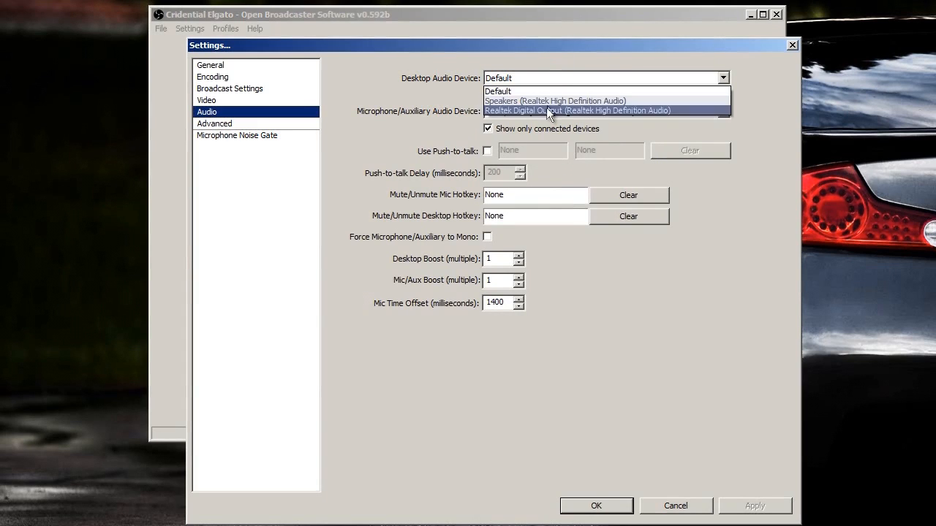
mouse_move(555, 101)
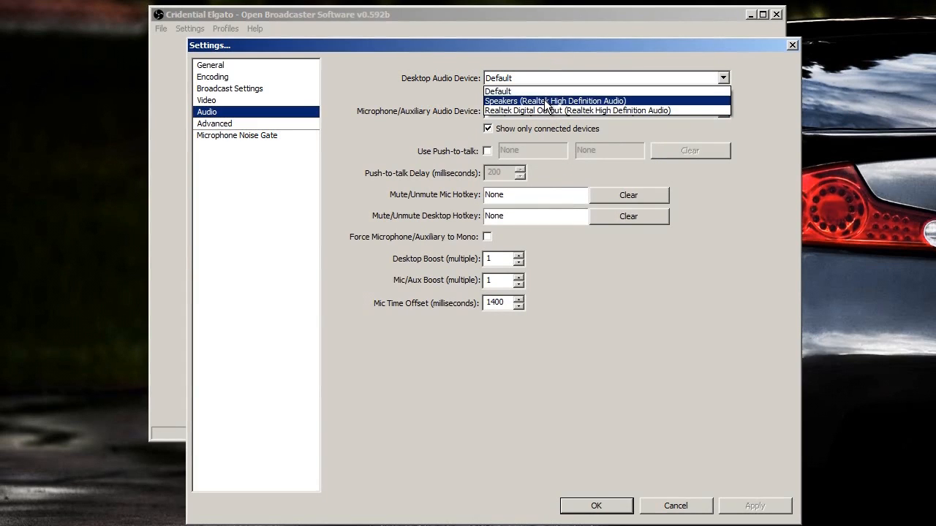
click(498, 90)
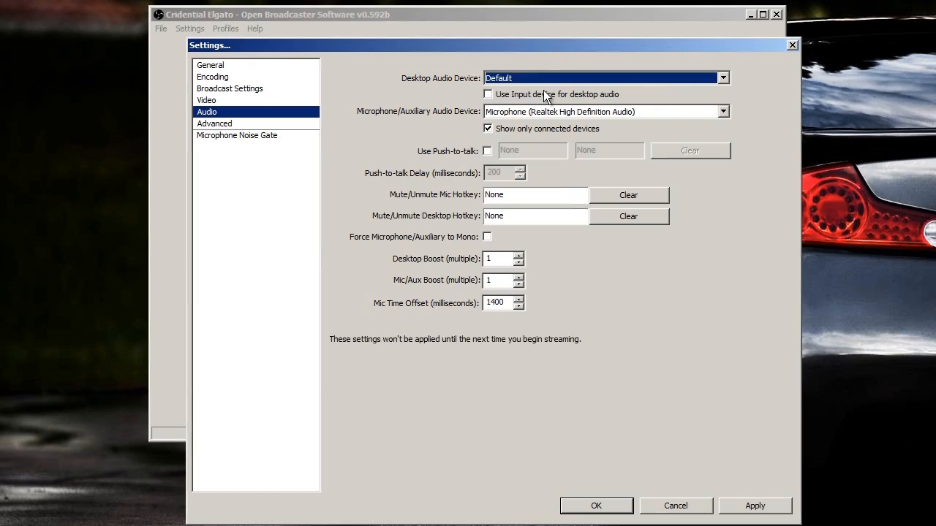
mouse_move(537, 120)
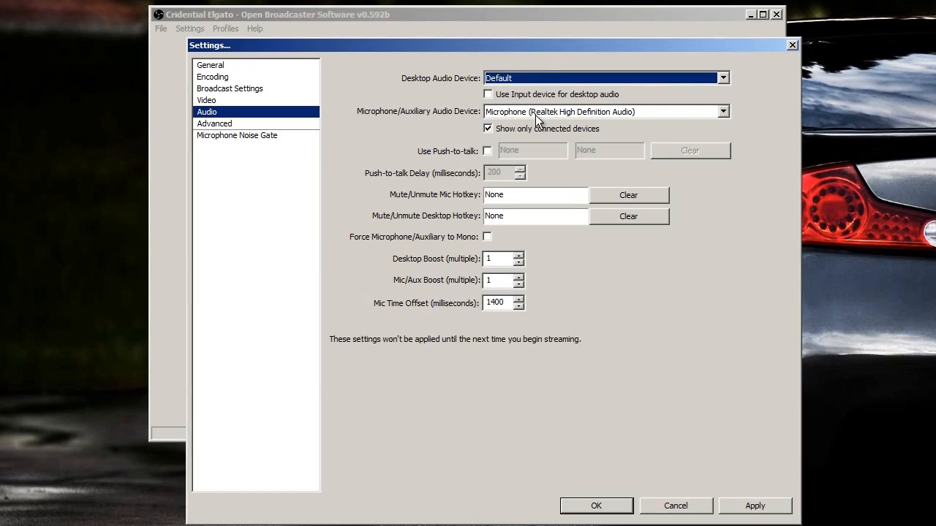
mouse_move(519, 117)
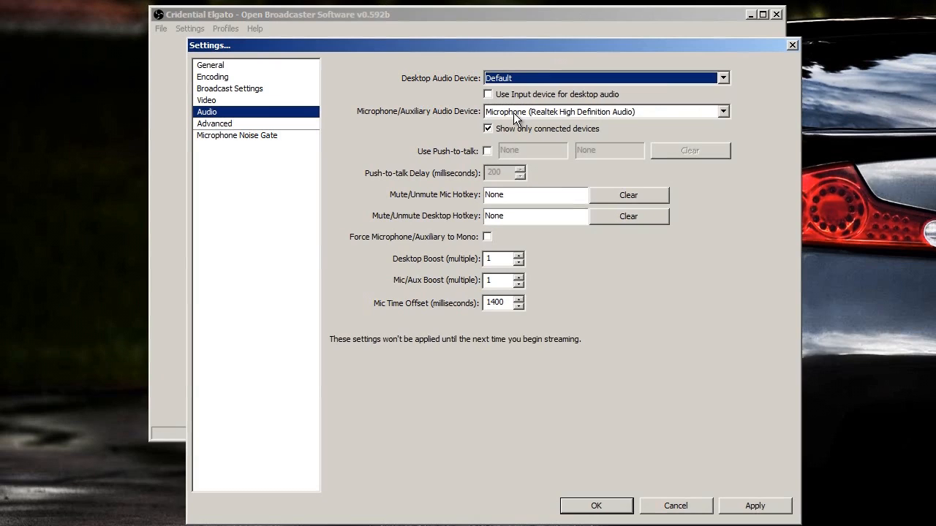
click(723, 111)
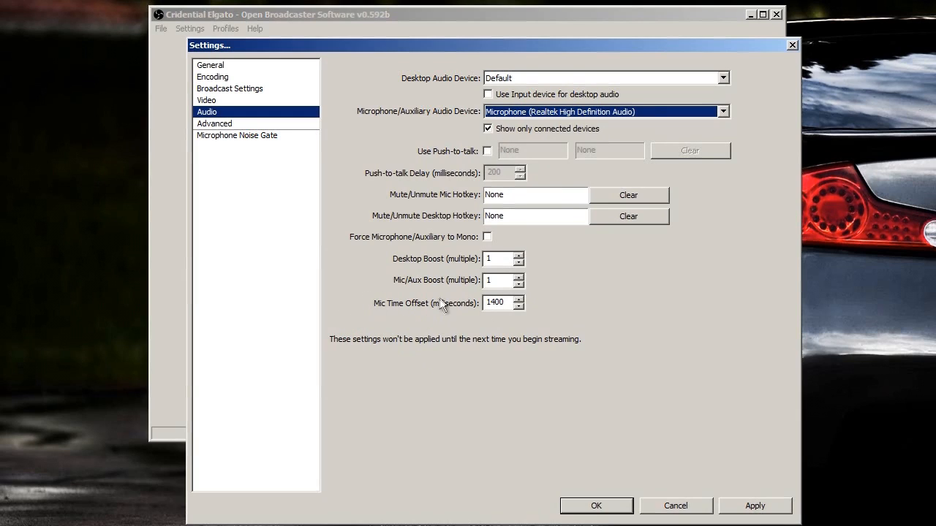
mouse_move(430, 306)
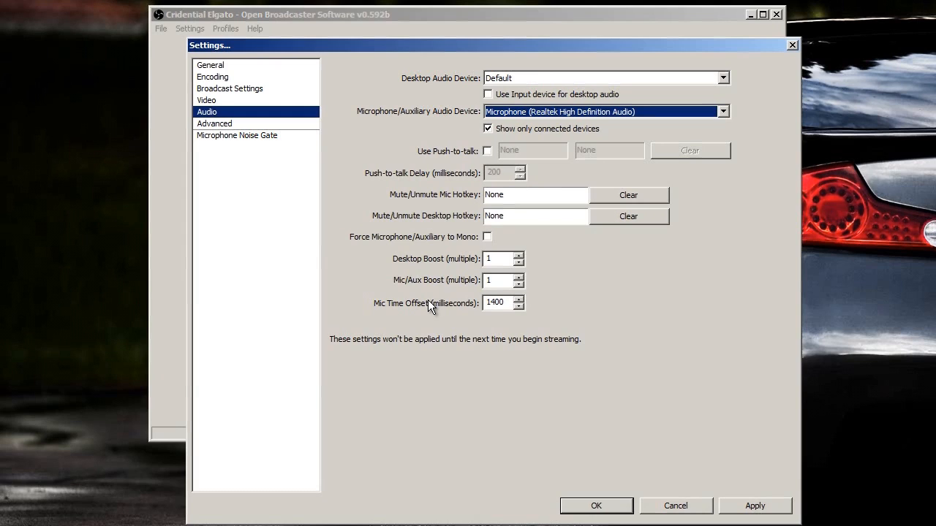
mouse_move(691, 450)
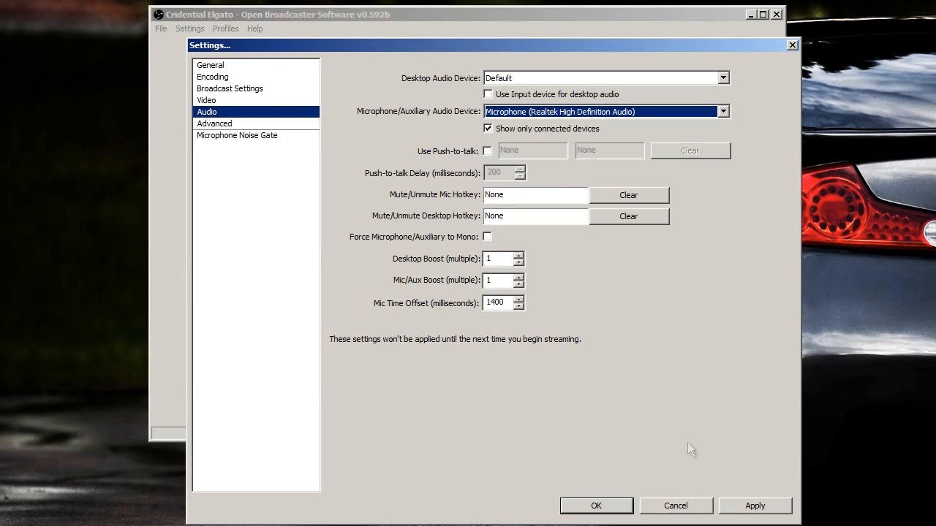
click(213, 123)
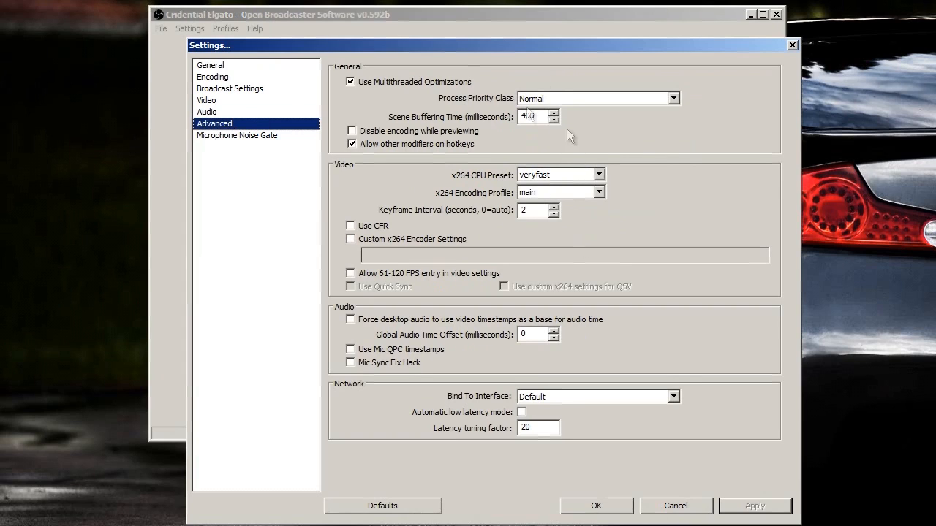
- Keep the veryfast x264 CPU preset and save and apply the settings
click(599, 175)
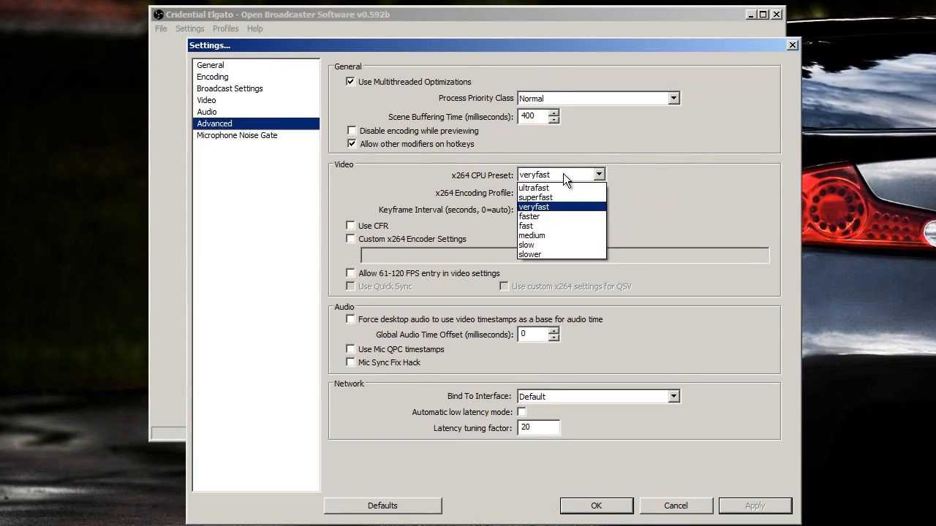
click(534, 206)
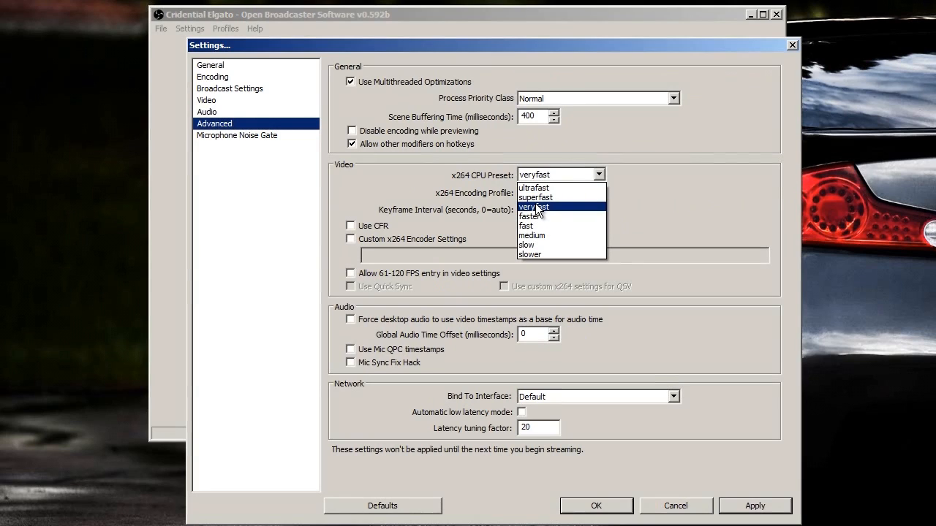
mouse_move(534, 198)
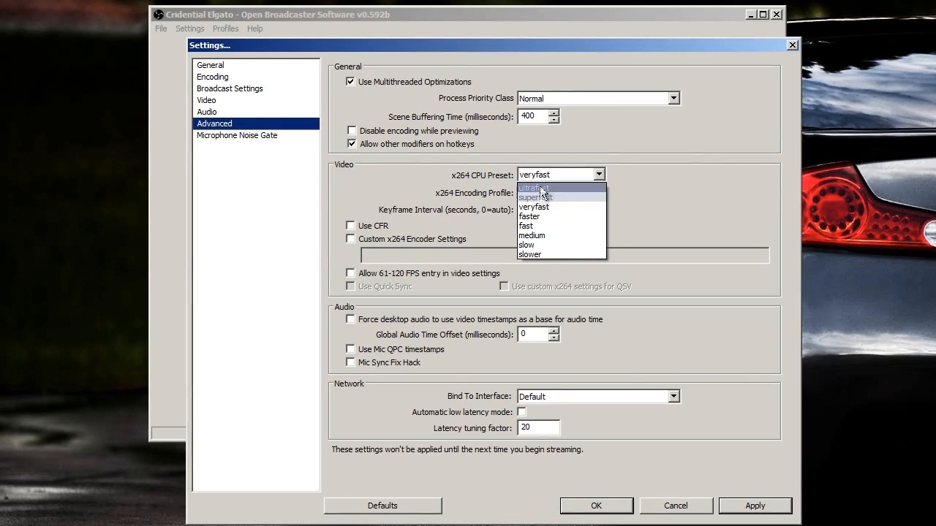
mouse_move(544, 207)
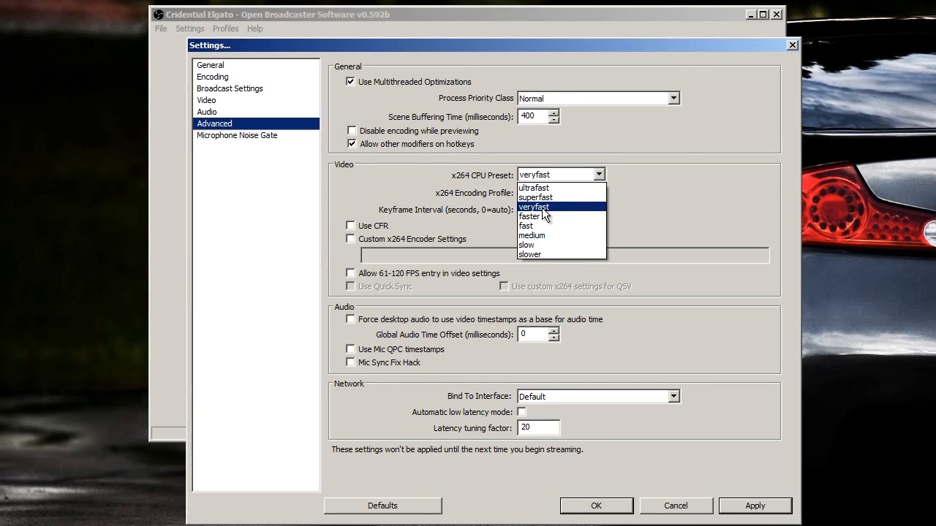
mouse_move(548, 254)
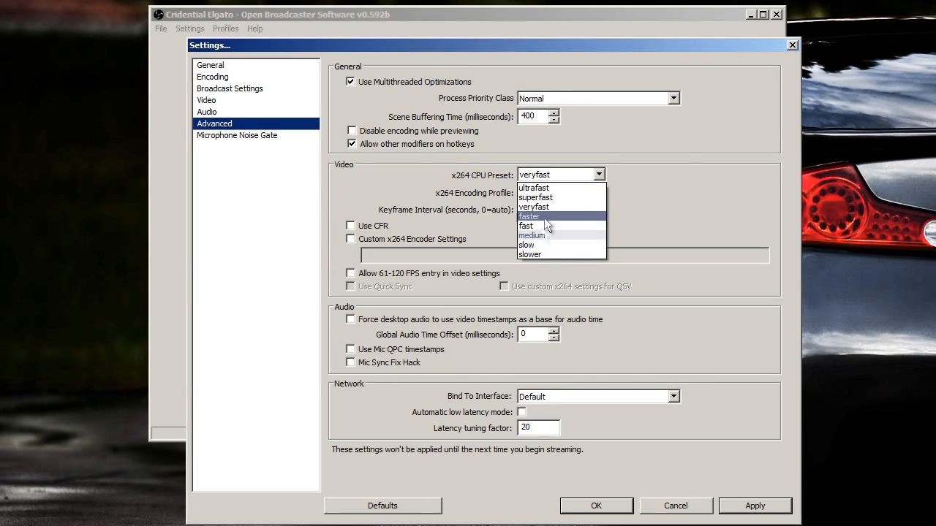
mouse_move(559, 181)
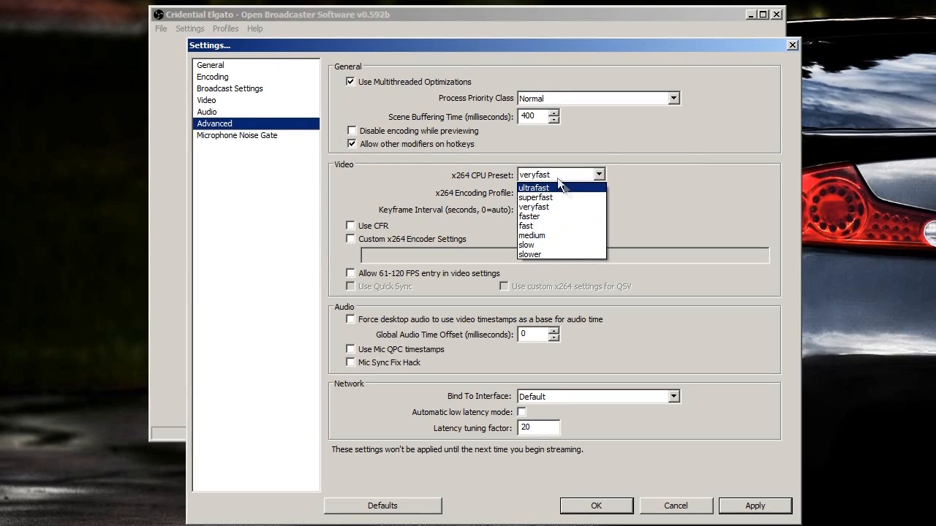
click(237, 135)
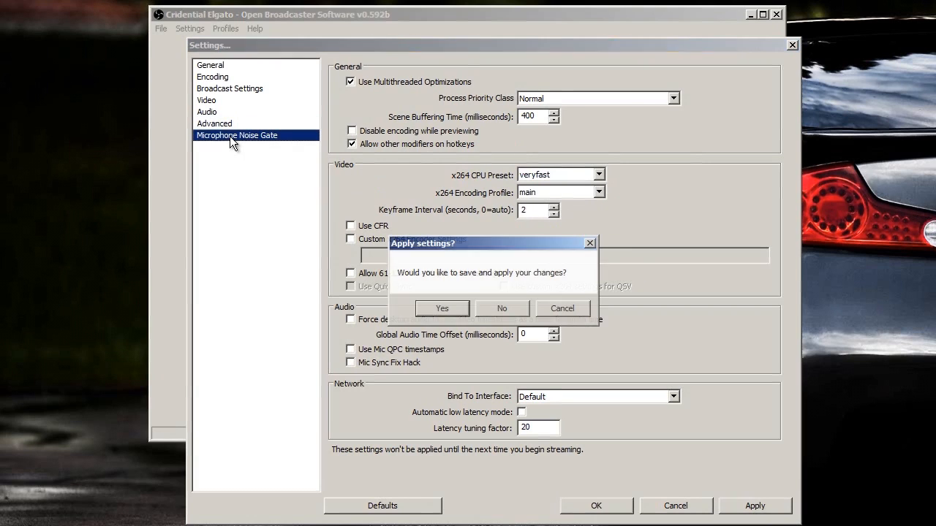
click(441, 308)
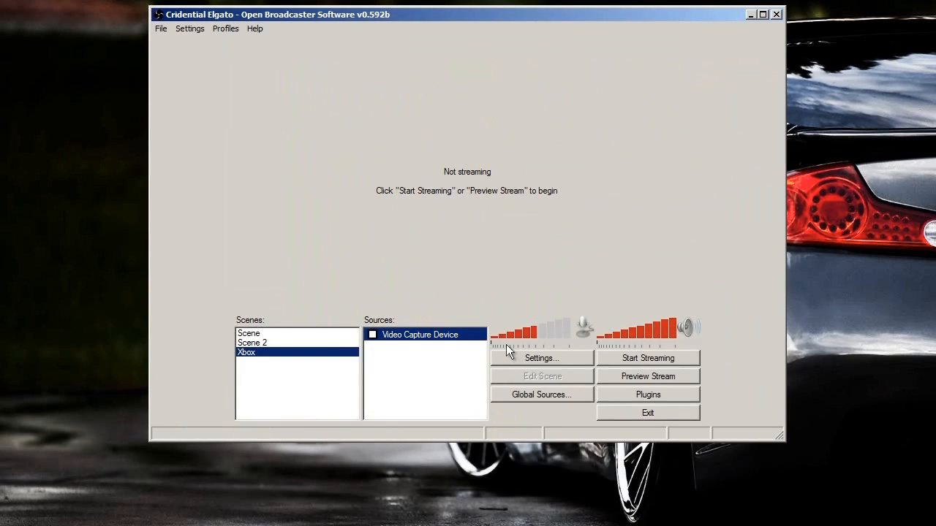
- Add scene 'xbox2' and begin adding a named Video Capture Device source to it
right_click(419, 335)
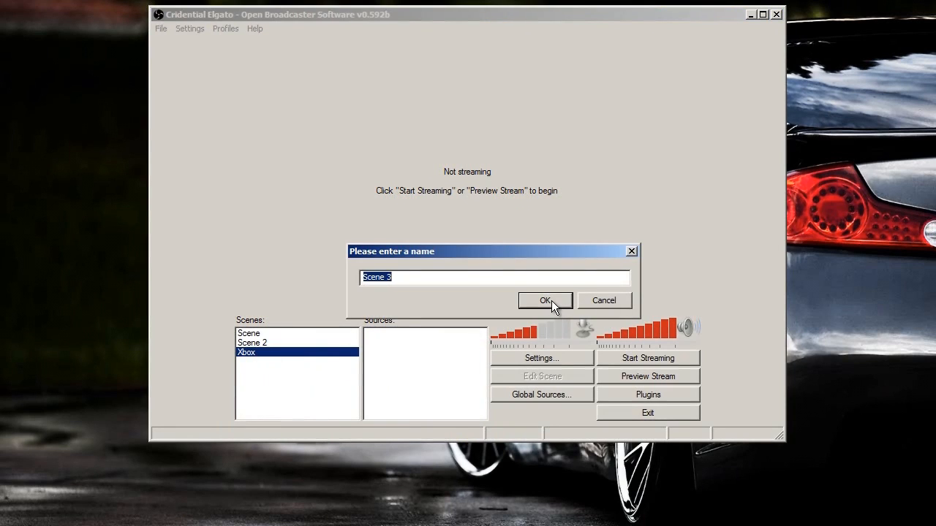
click(545, 301)
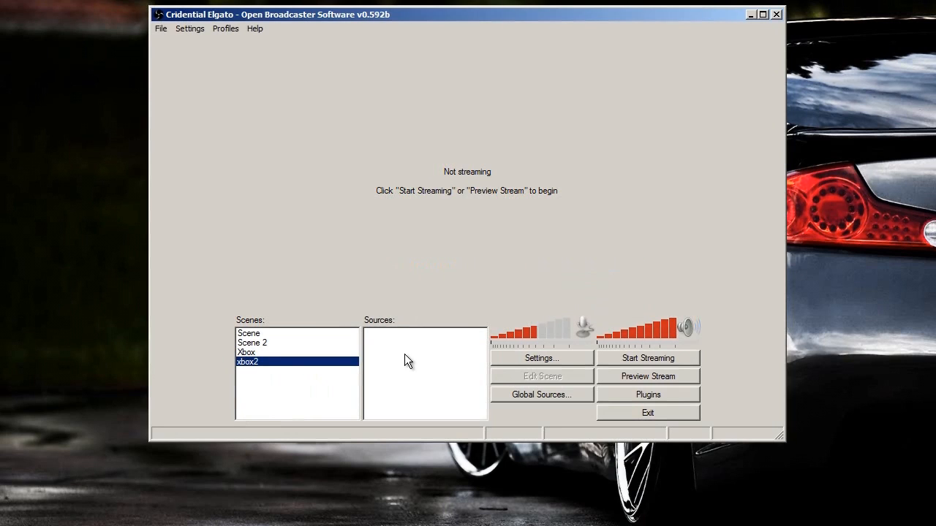
right_click(408, 373)
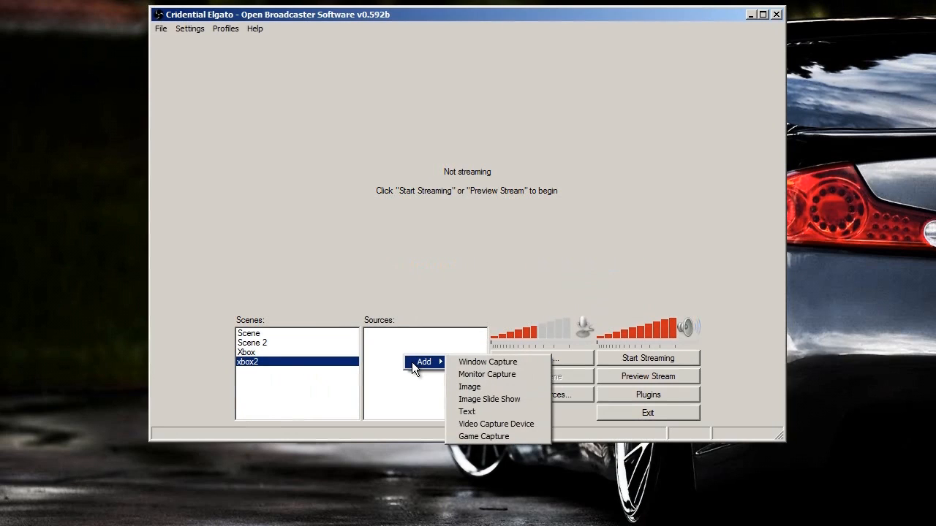
mouse_move(451, 399)
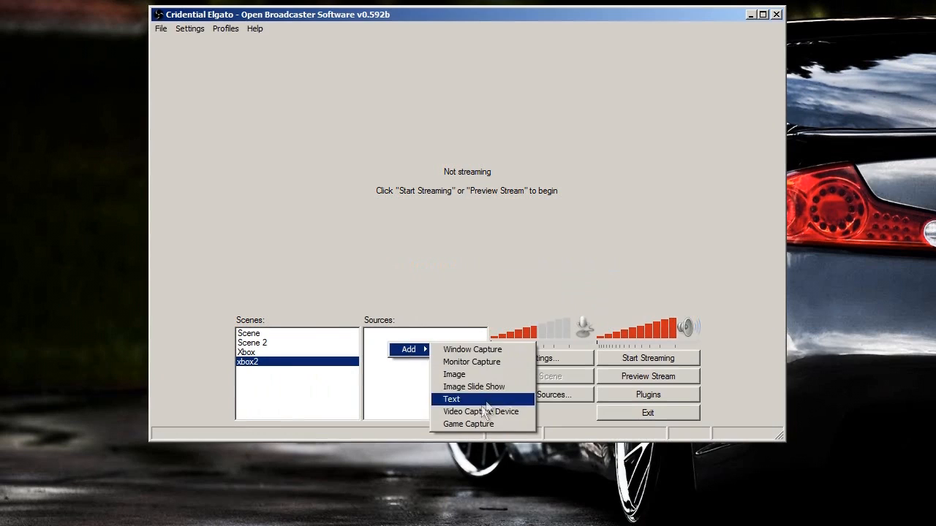
click(452, 399)
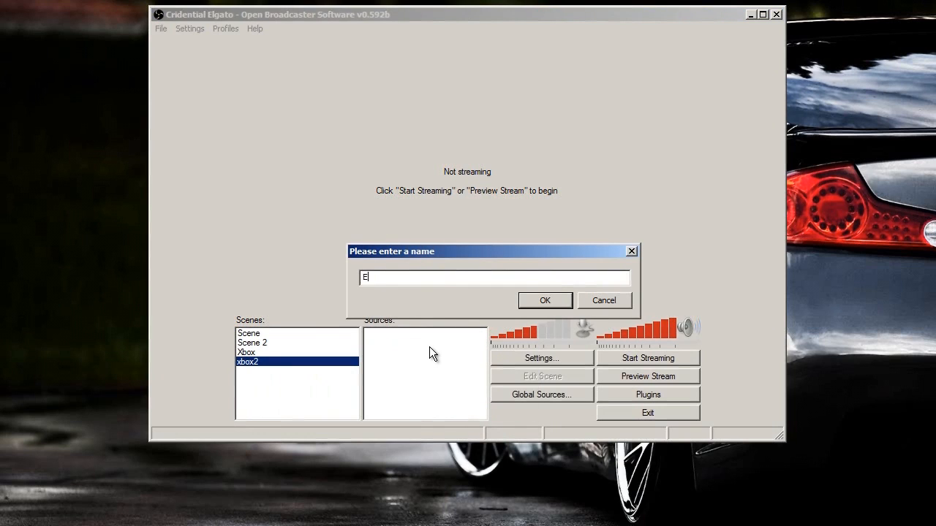
click(544, 299)
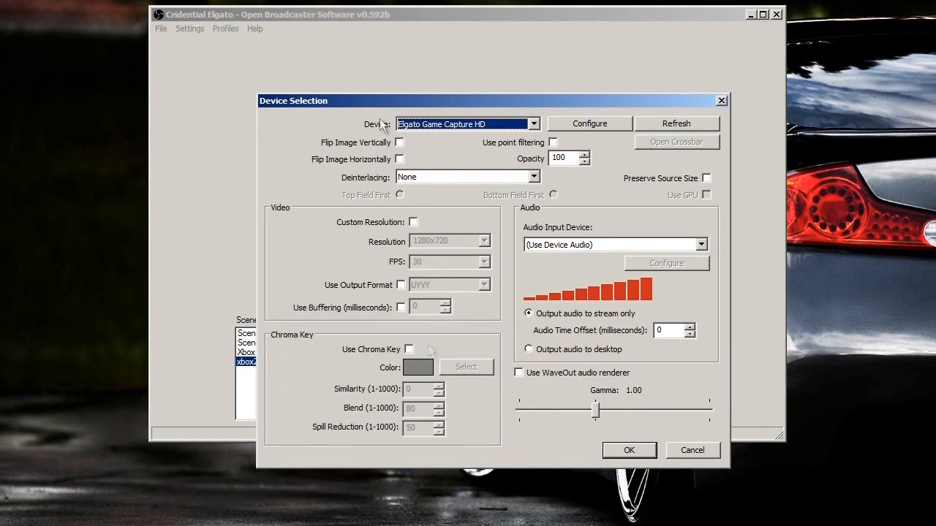
- Choose Elgato Game Capture HD with Use Buffering enabled and confirm the source
click(534, 124)
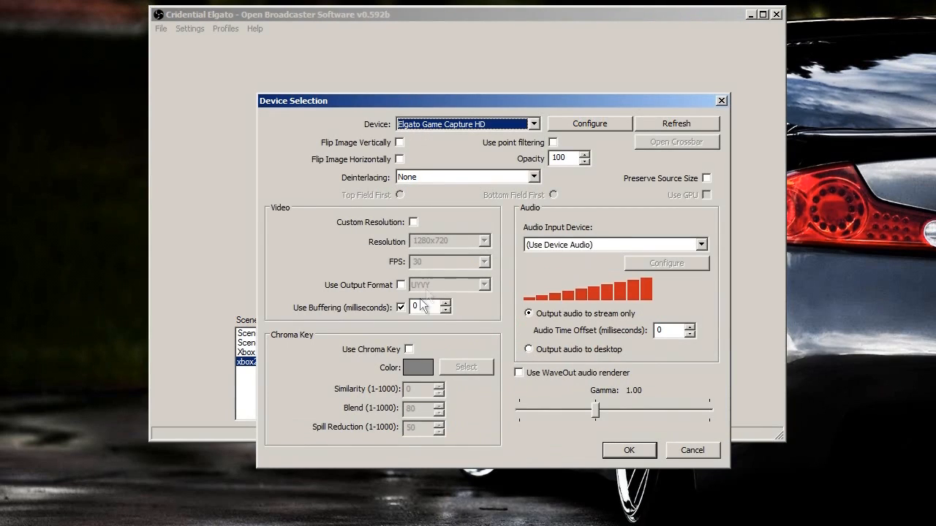
click(400, 307)
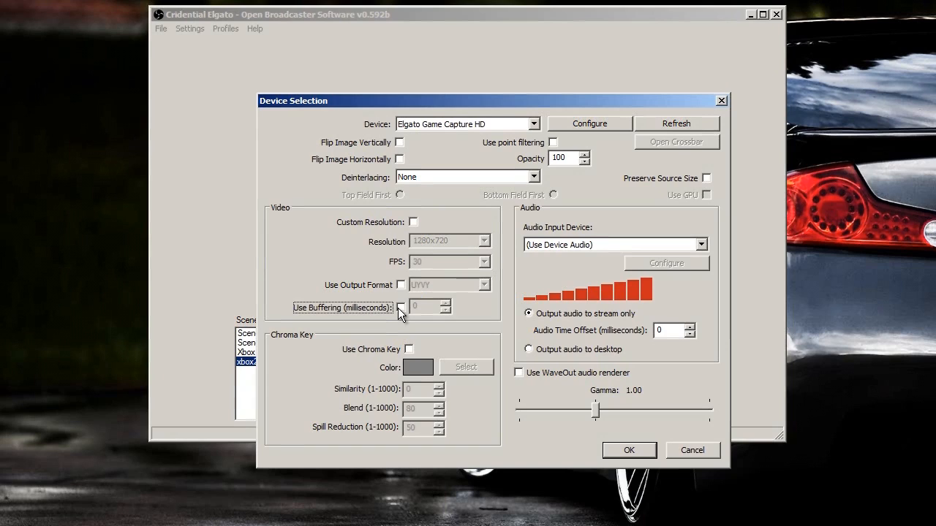
mouse_move(447, 134)
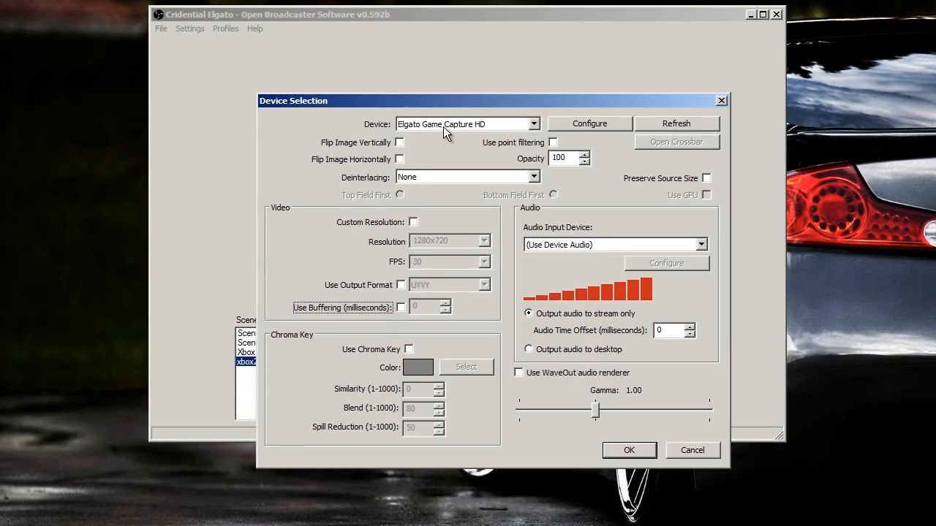
click(535, 124)
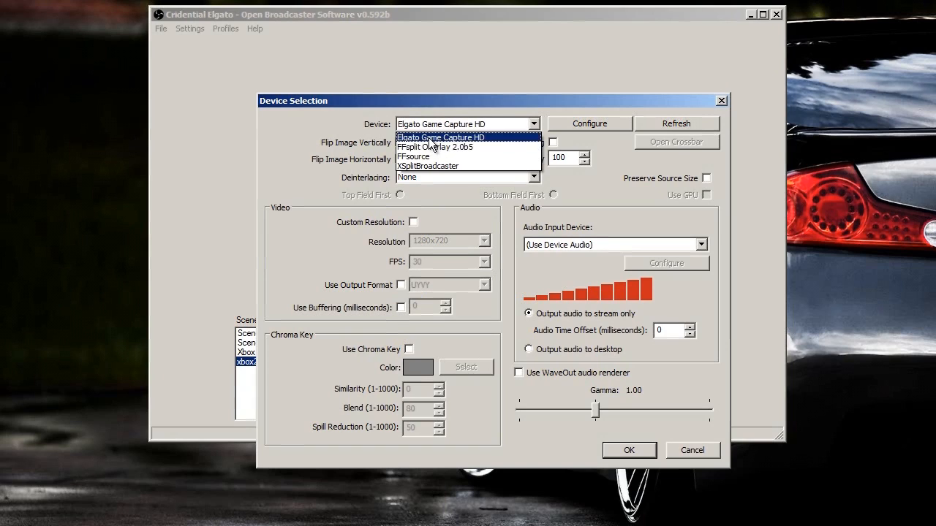
click(440, 138)
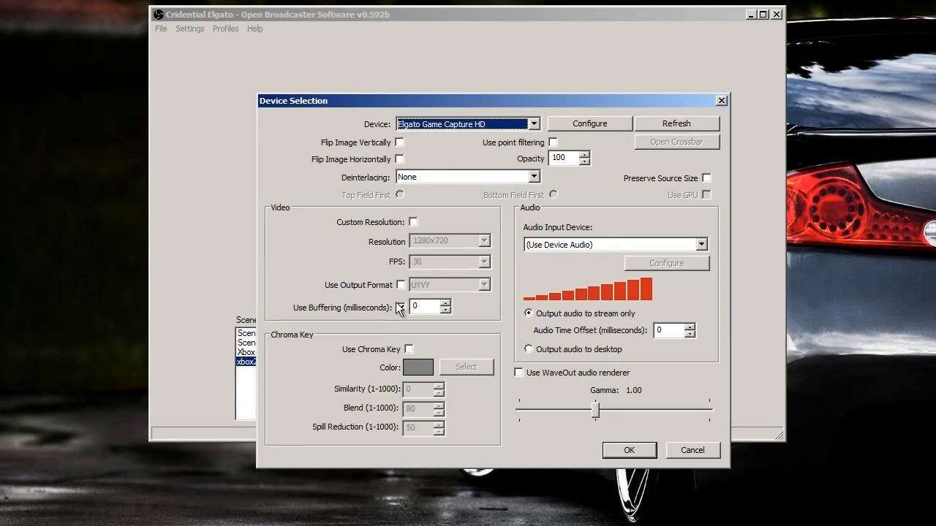
click(400, 307)
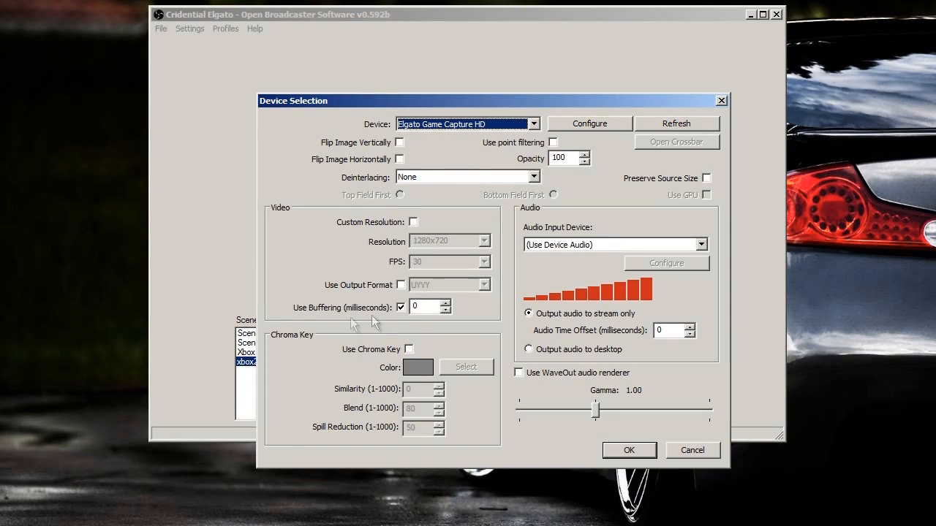
click(401, 307)
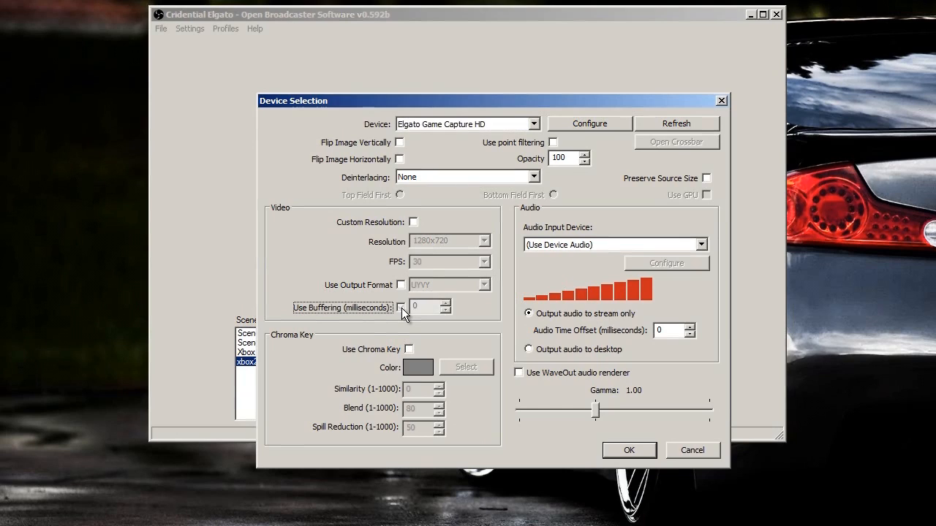
click(401, 307)
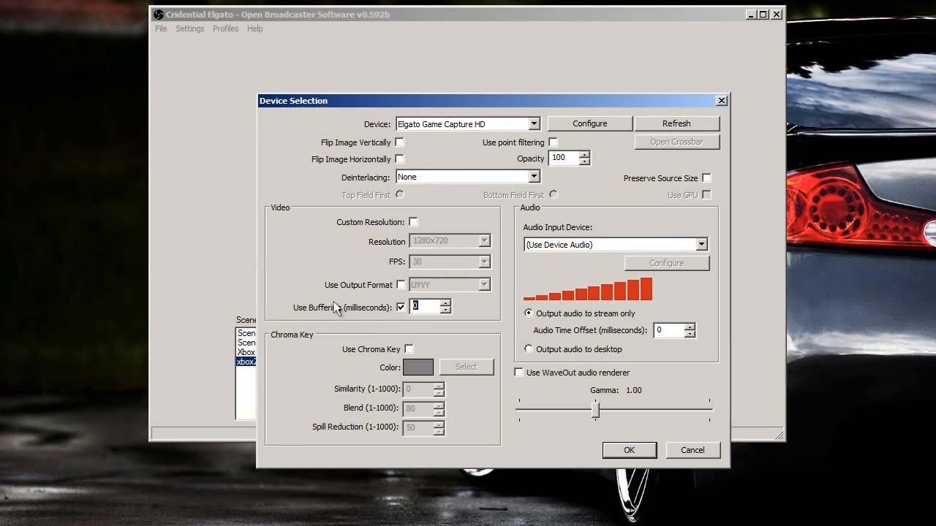
mouse_move(358, 158)
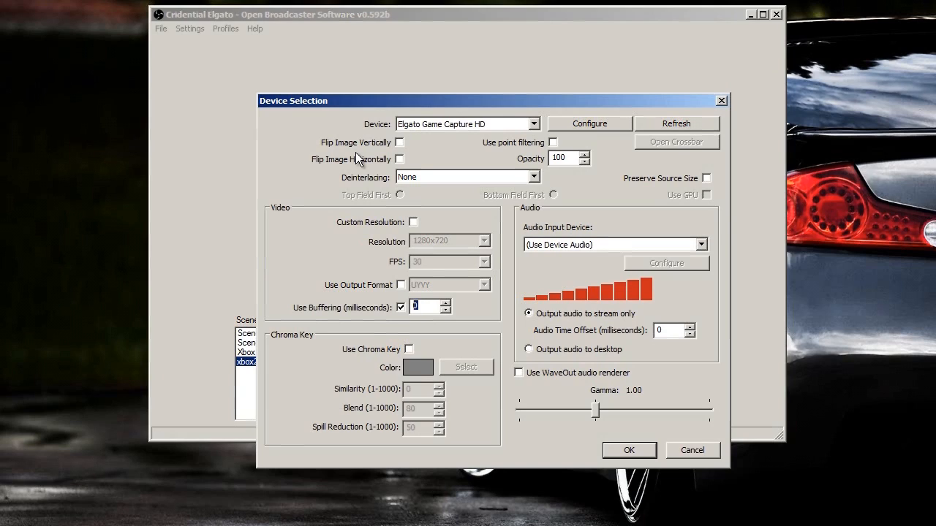
mouse_move(419, 137)
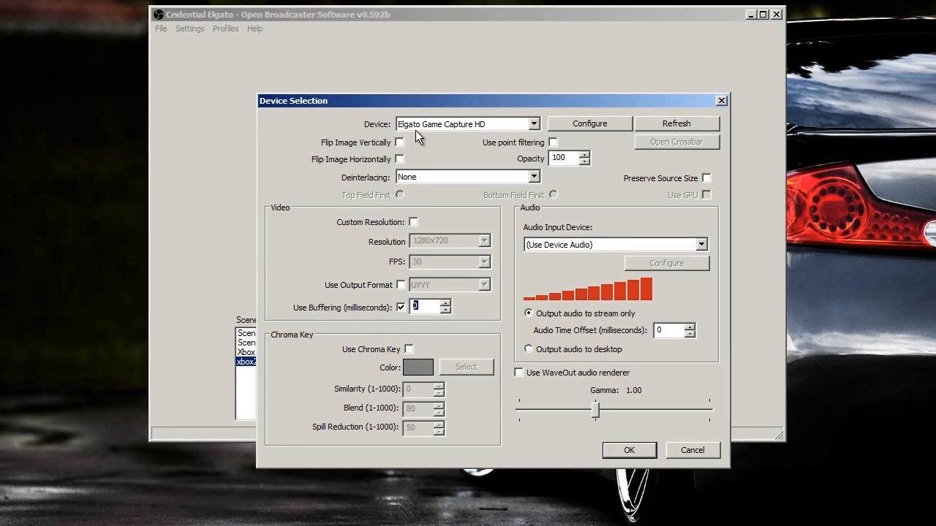
click(400, 308)
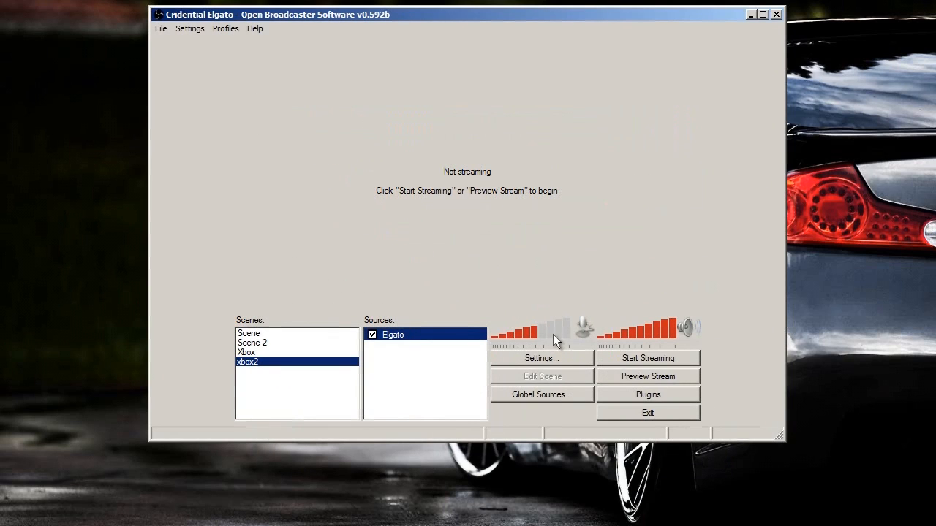
- Raise the microphone volume to full and start the stream preview
drag(556, 337, 530, 336)
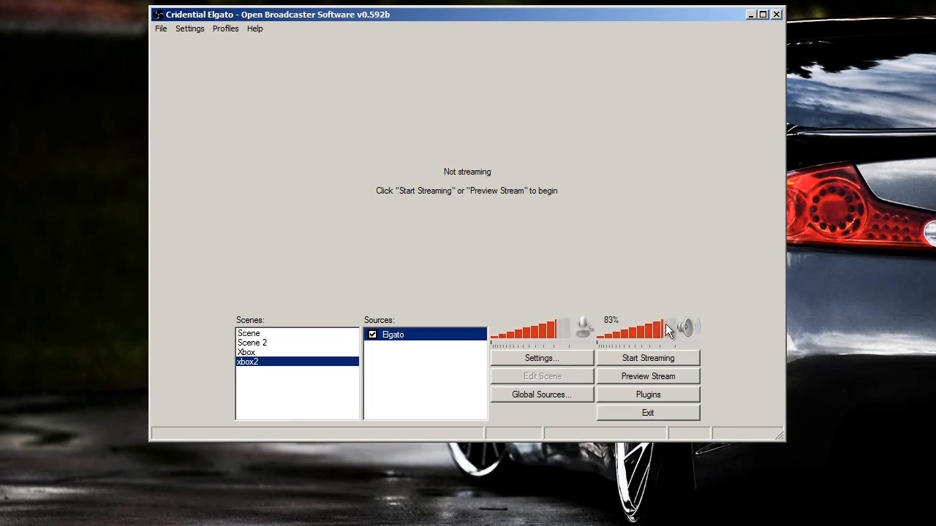
mouse_move(518, 283)
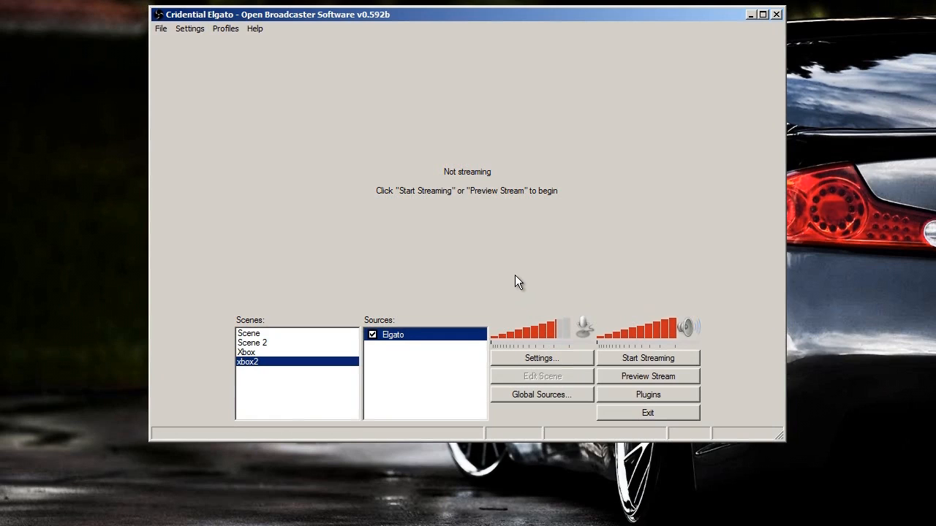
click(647, 376)
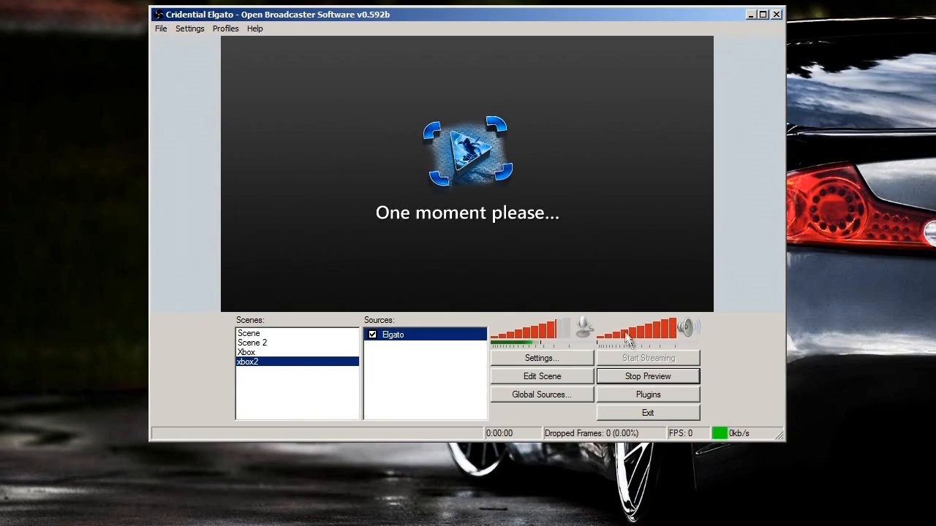